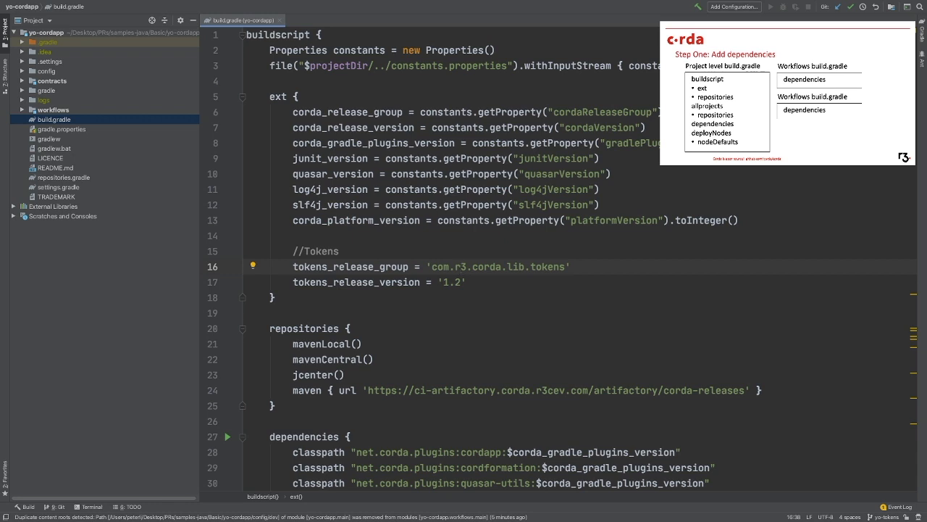
Highlight the Tokens SDK version properties and scroll further through the build file.
left_click_drag(293, 251, 467, 282)
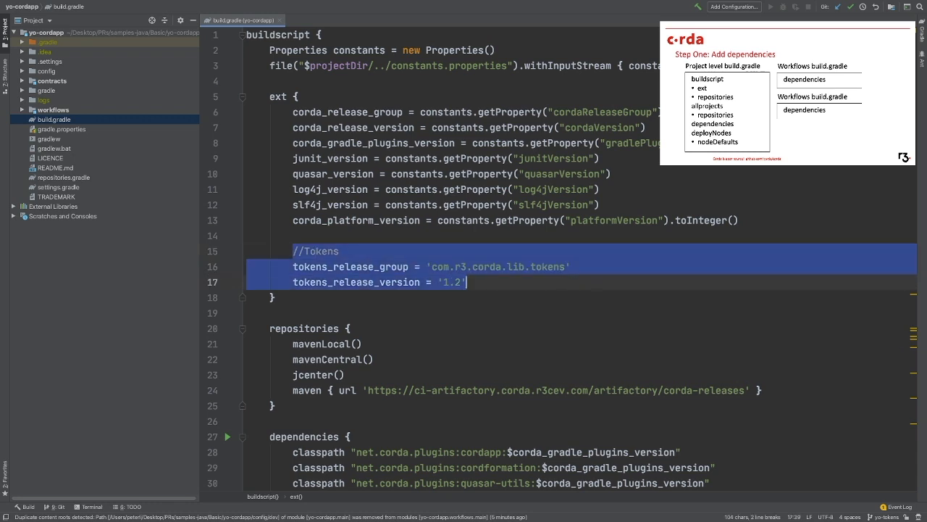
scroll("down", 3)
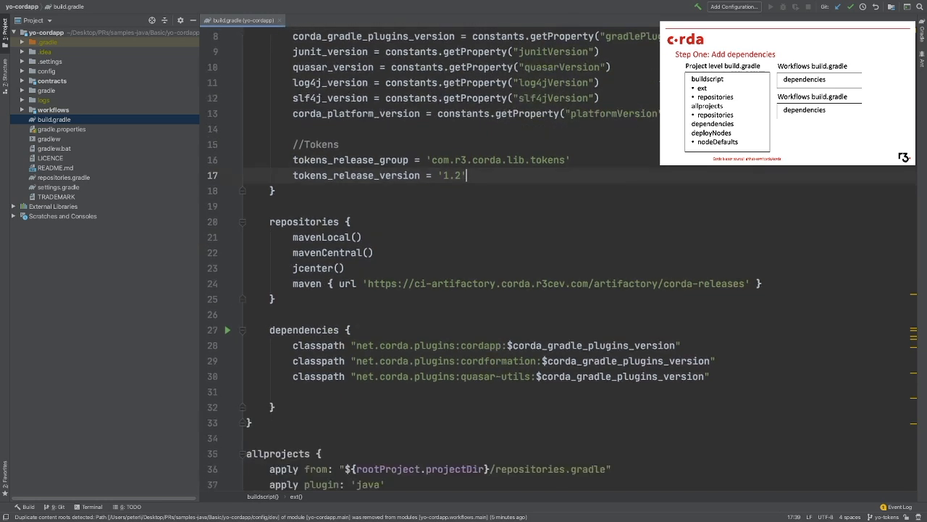
scroll("down", 3)
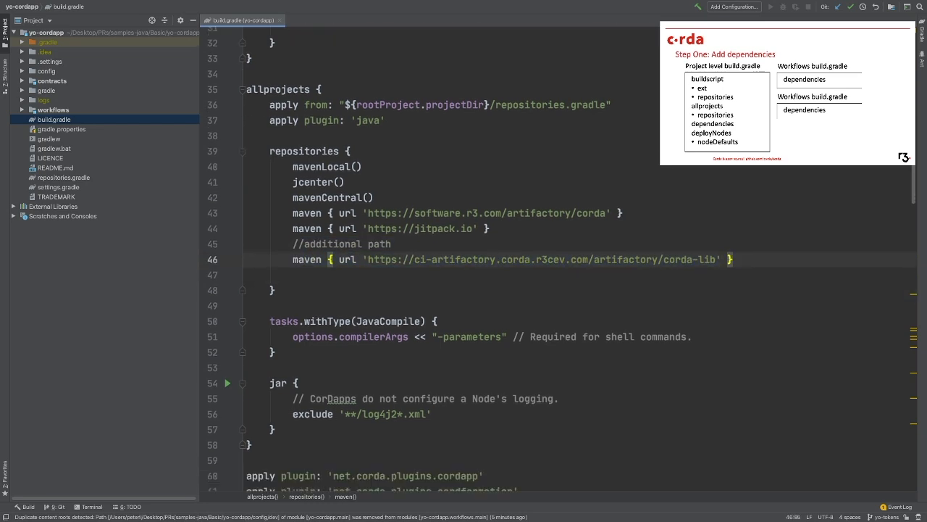
scroll("down", 3)
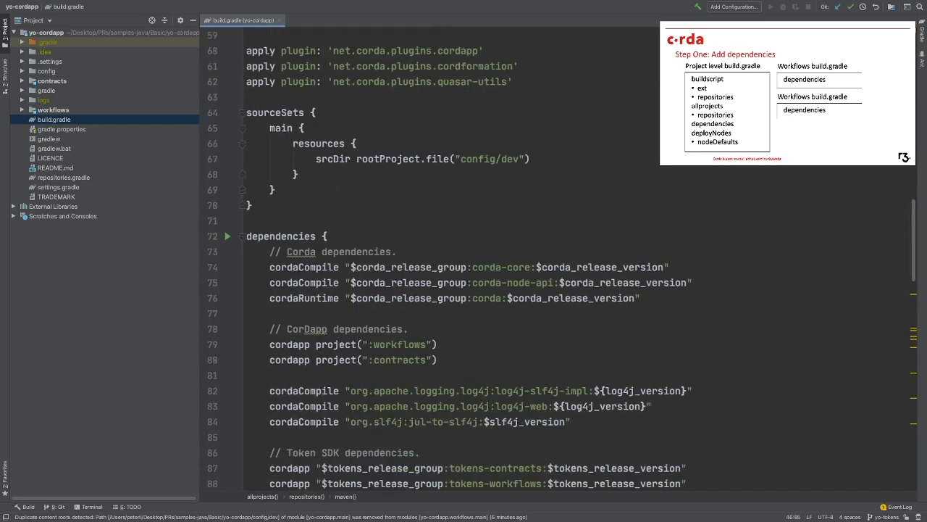
scroll("down", 3)
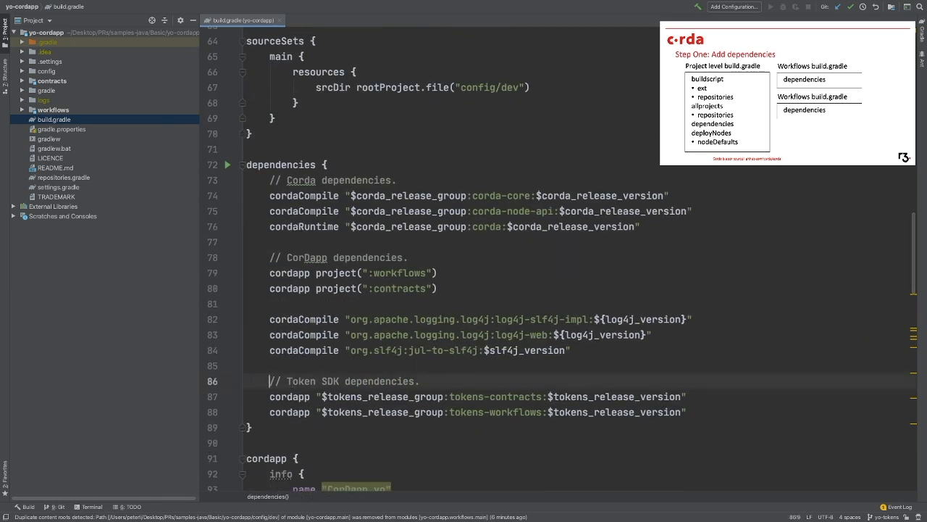
Select the Token SDK workflows dependency lines in the workflows/build.gradle dependencies block.
left_click_drag(270, 381, 686, 411)
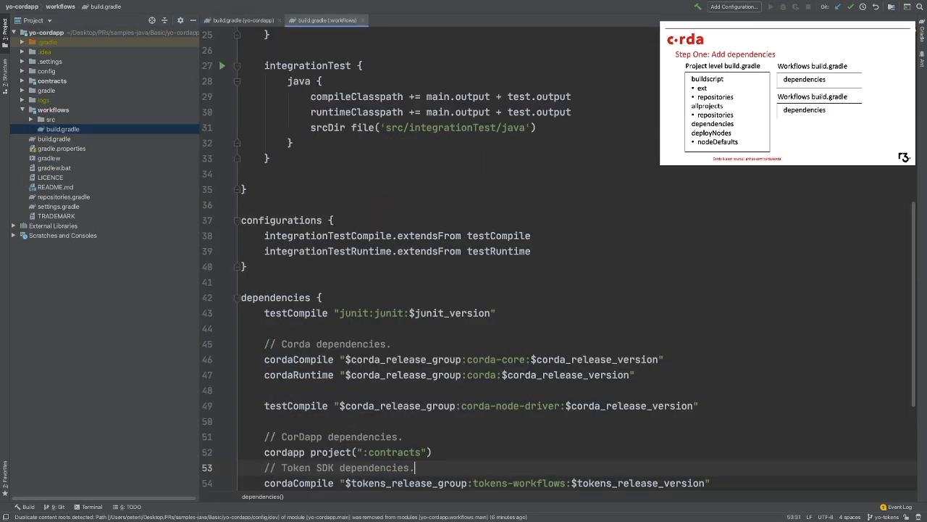
scroll("down", 3)
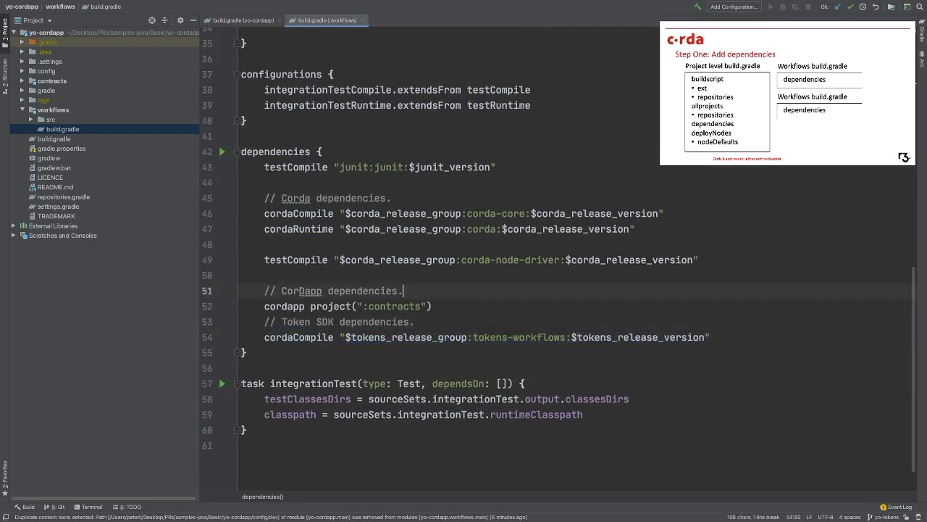
left_click(414, 19)
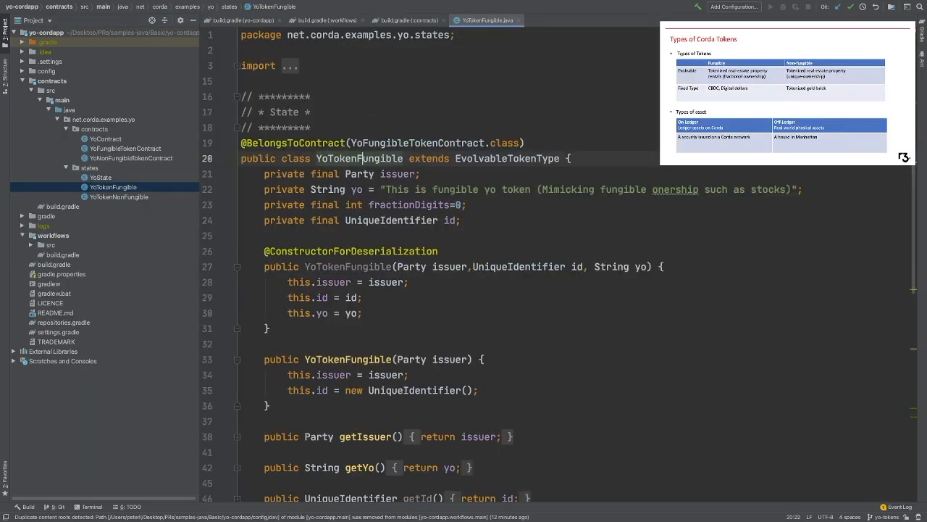
Scroll through YoTokenFungible, which extends EvolvableTokenType with issuer and identifier fields.
scroll("down", 3)
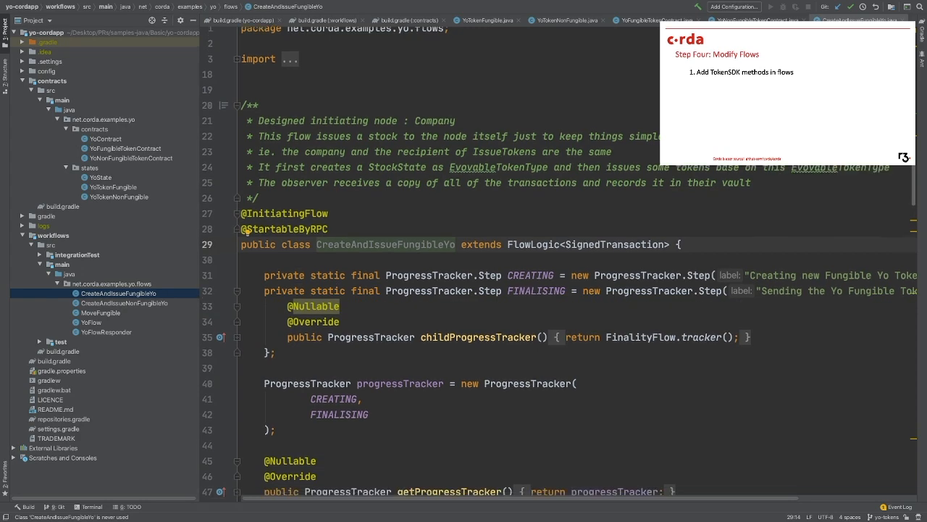
Scroll down to call(), which creates YoTokenFungible and invokes CreateEvolvableTokens.
scroll("down", 3)
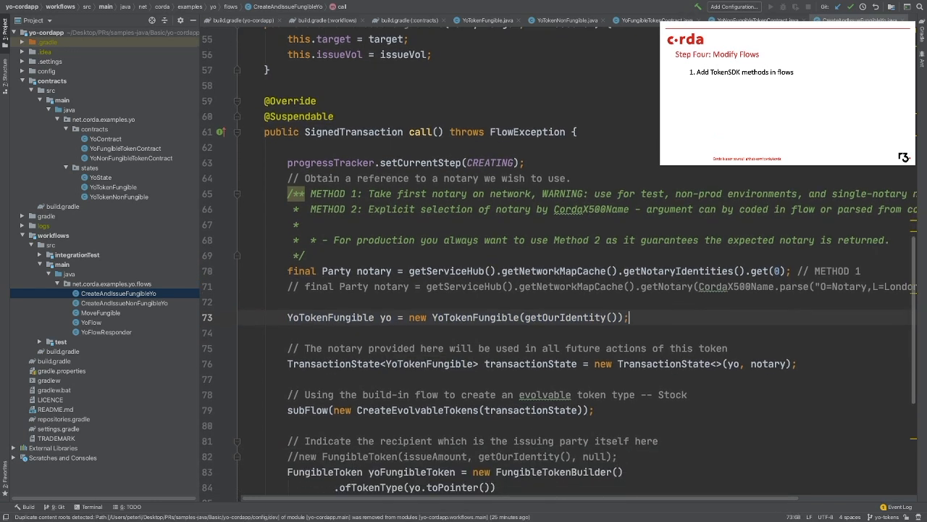
double_click(416, 410)
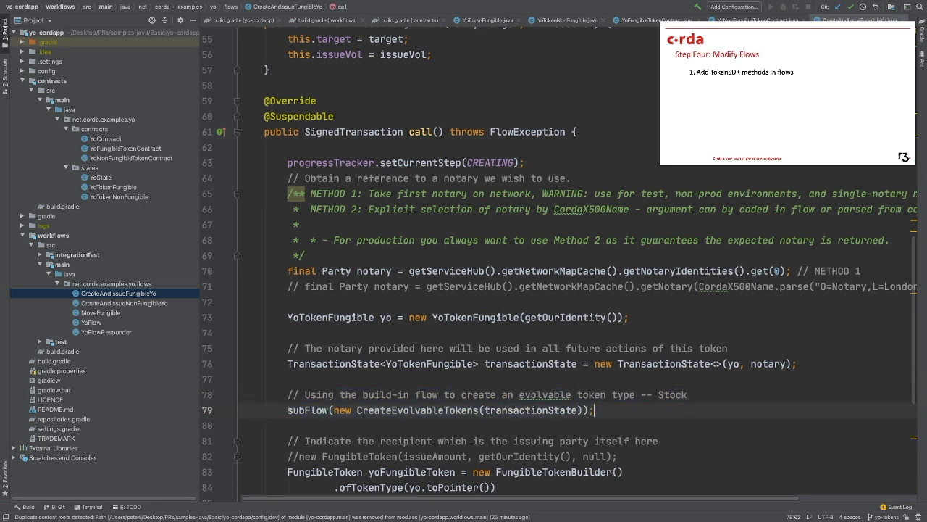
scroll("down", 3)
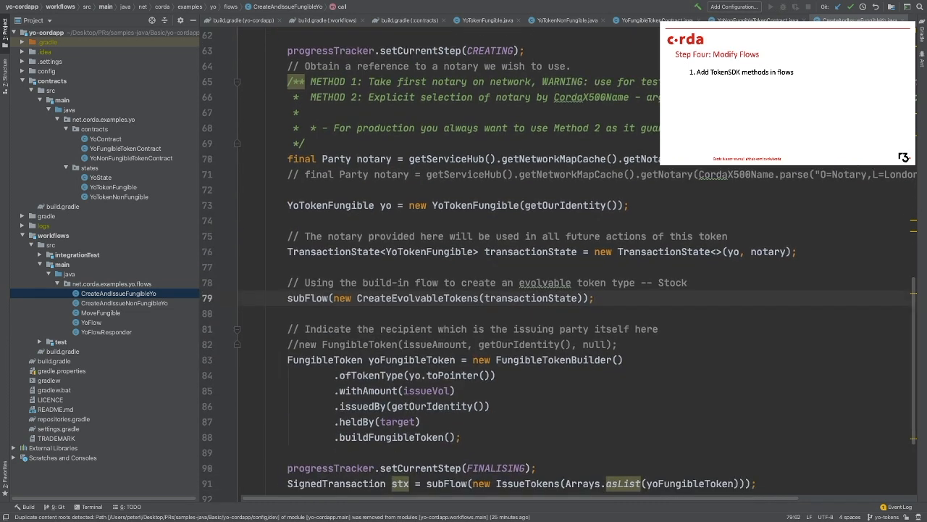
double_click(362, 376)
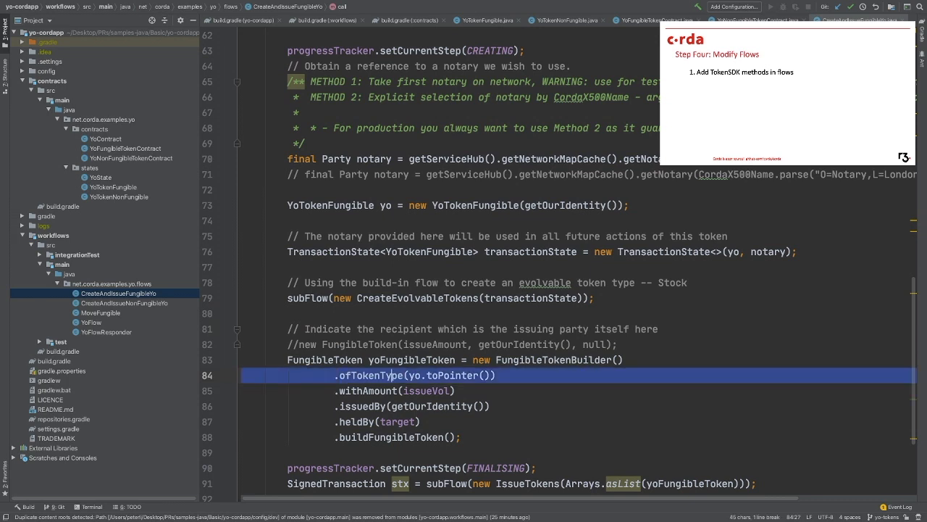
left_click(366, 391)
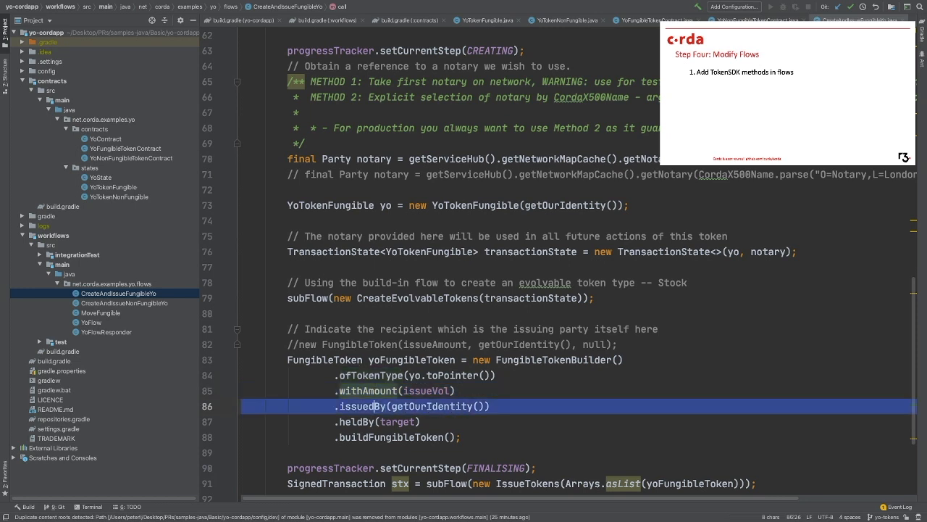
left_click(358, 422)
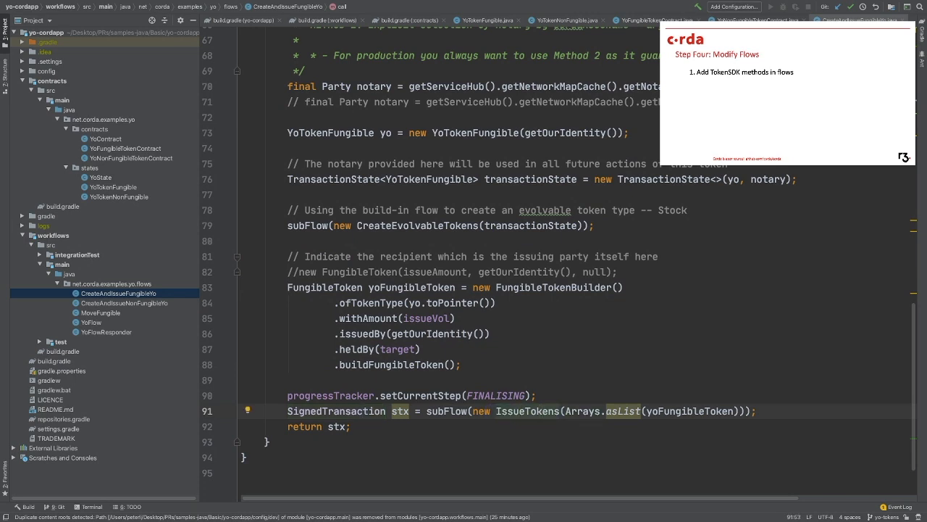
left_click(376, 411)
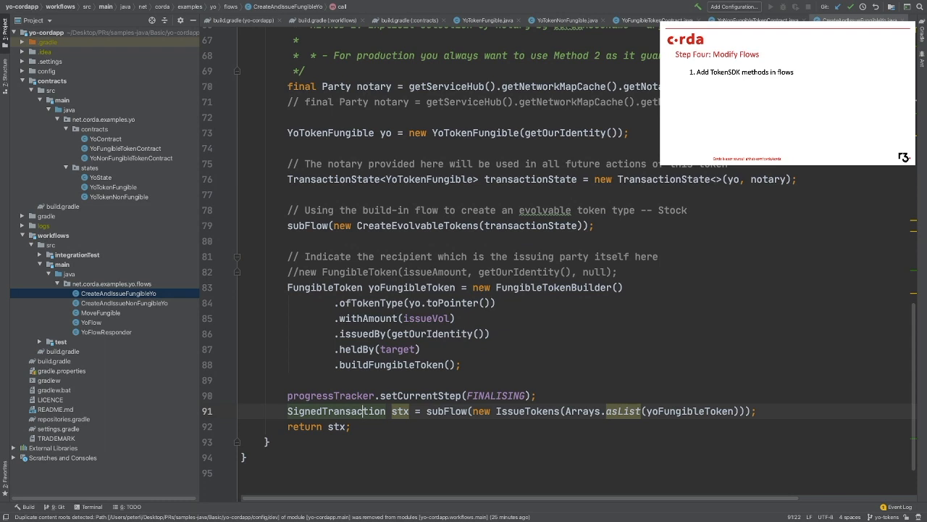
left_click(100, 312)
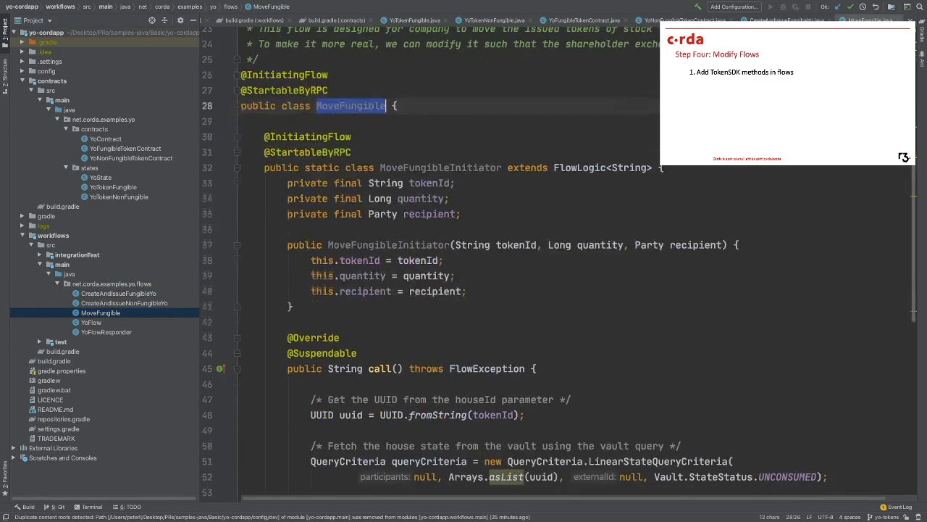
Scroll through MoveFungibleInitiator's call method, marking the vault query criteria block.
scroll("down", 3)
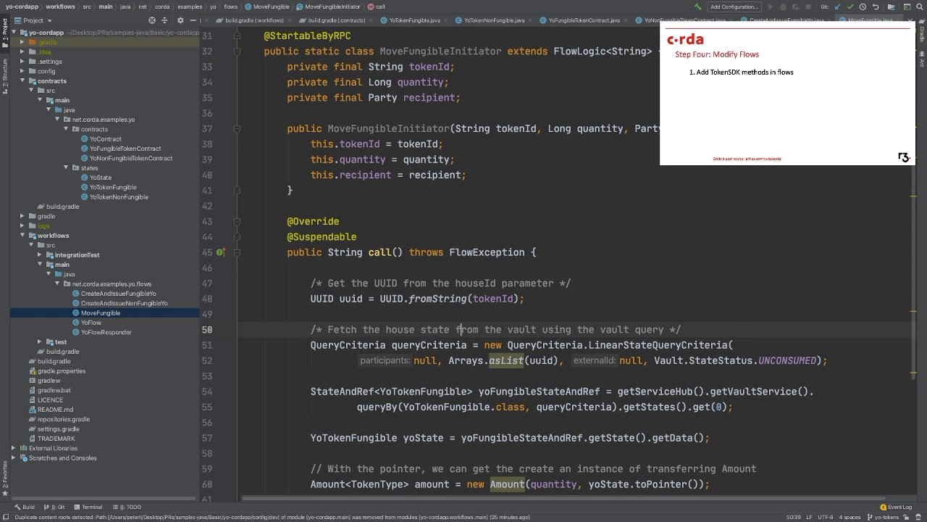
double_click(494, 298)
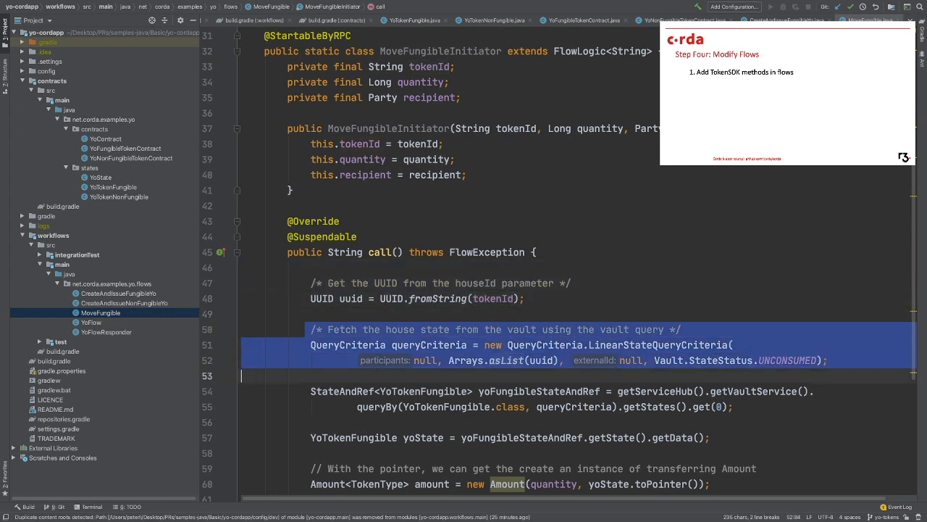
scroll("down", 3)
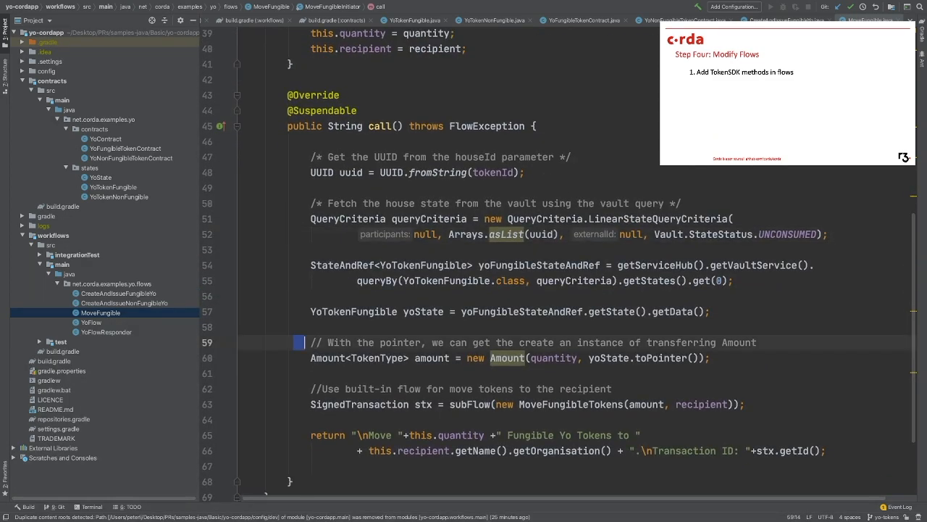
left_click(544, 358)
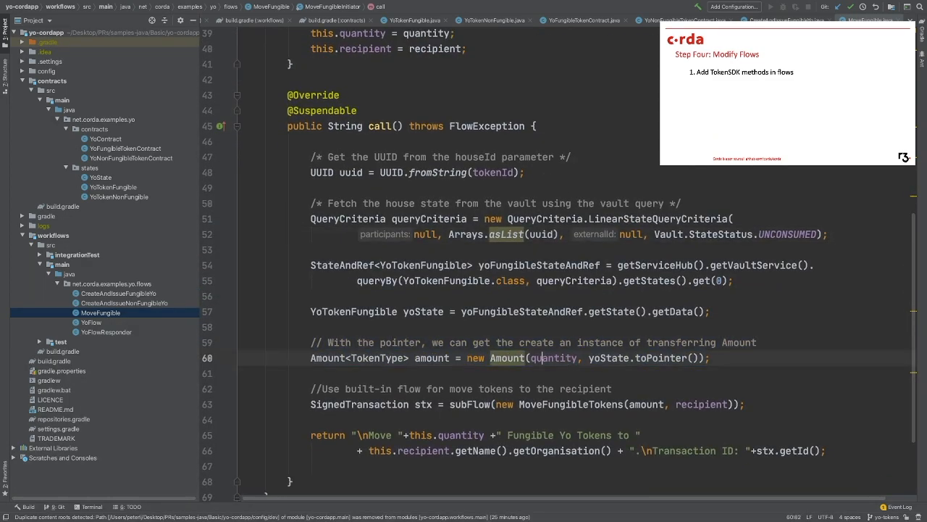